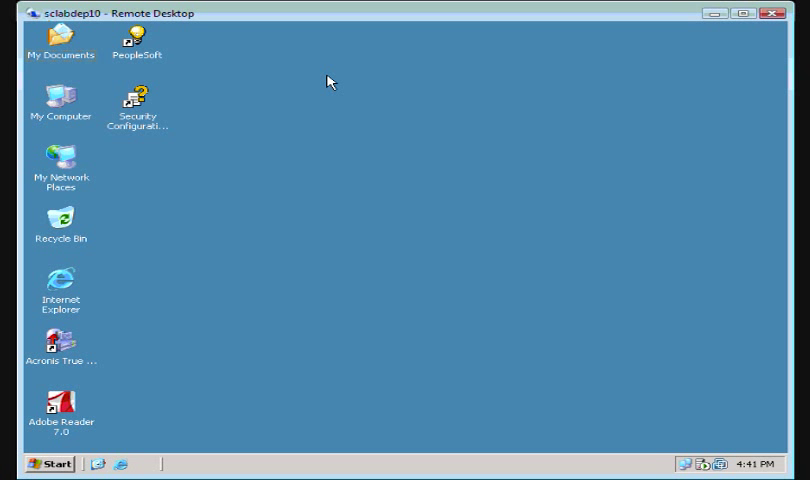
mouse_move(156, 466)
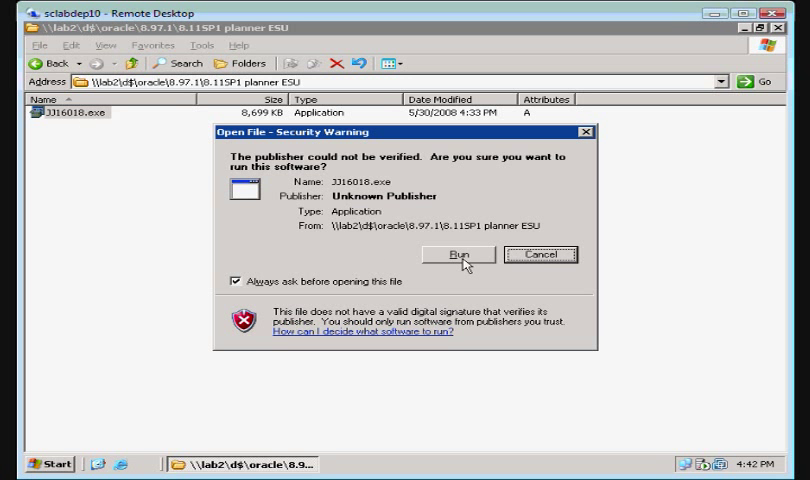
Run the unsigned JJ16018 update installer from the security warning
click(462, 256)
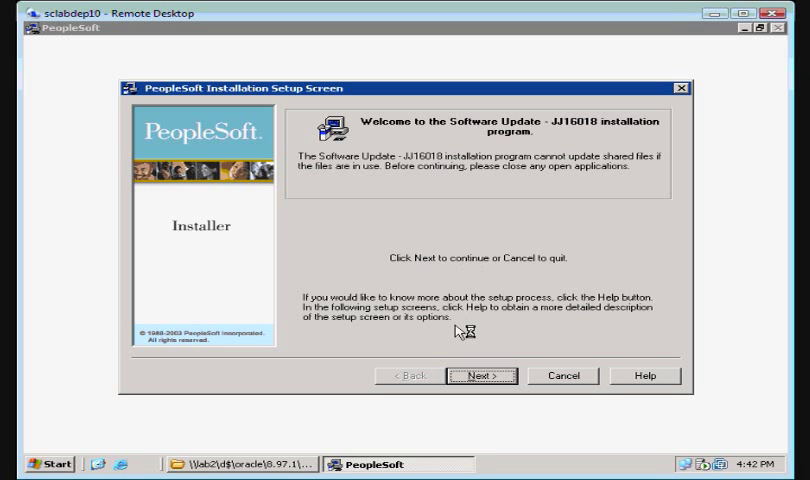
Proceed past the welcome screen and start installing the JJ16018 update
click(480, 376)
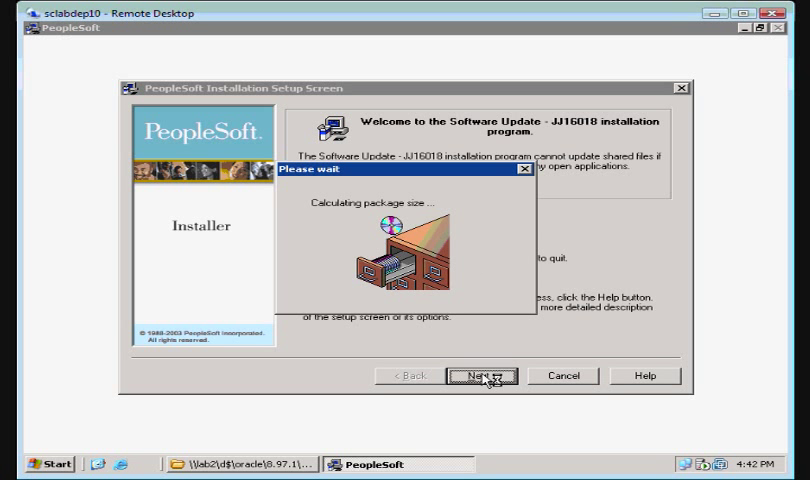
click(478, 376)
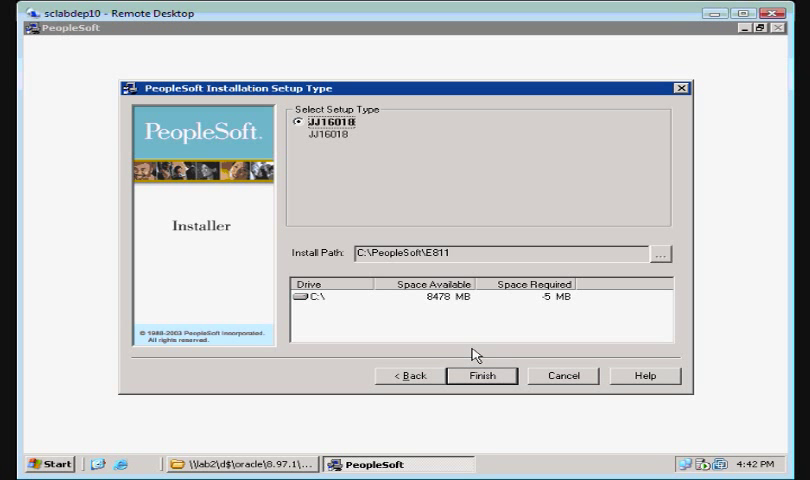
mouse_move(498, 380)
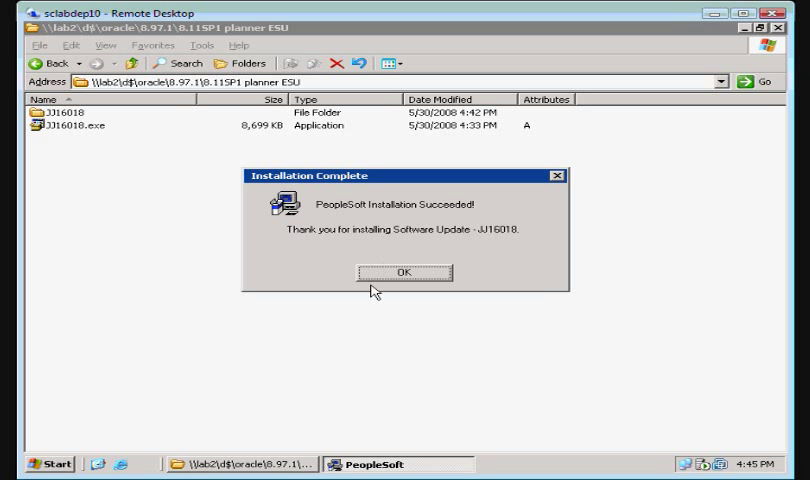
Launch the EnterpriseOne sign-on and attempt login with environment JDEPLAN, which is rejected as invalid
click(404, 272)
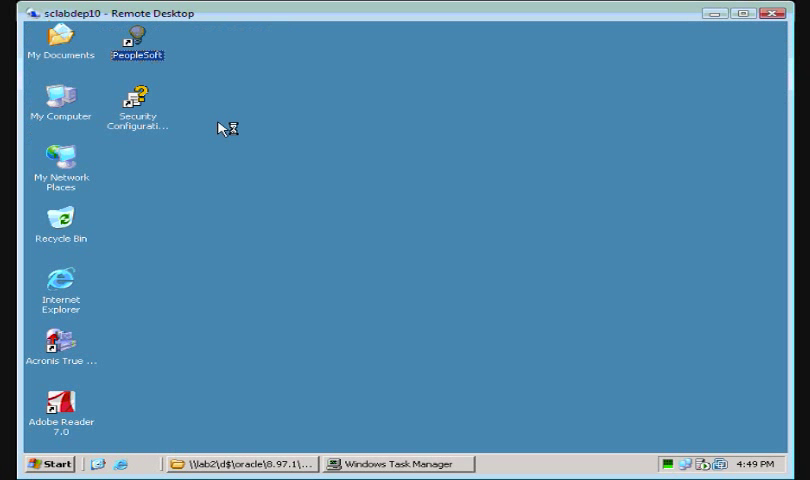
double_click(136, 38)
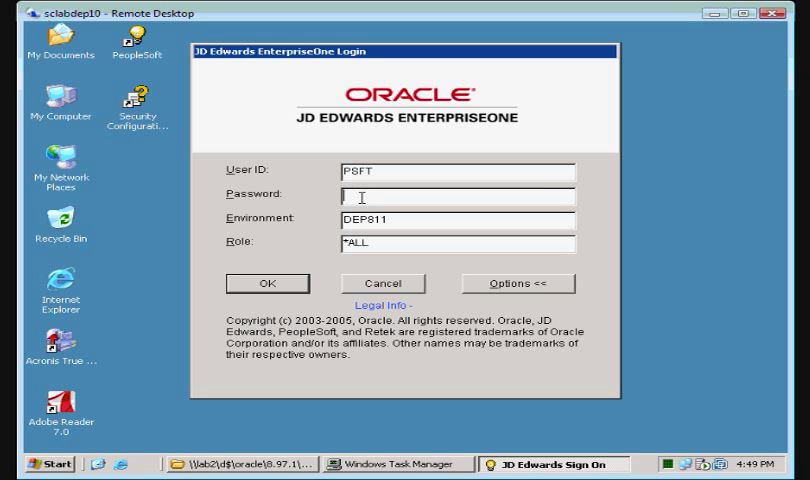
text(*)
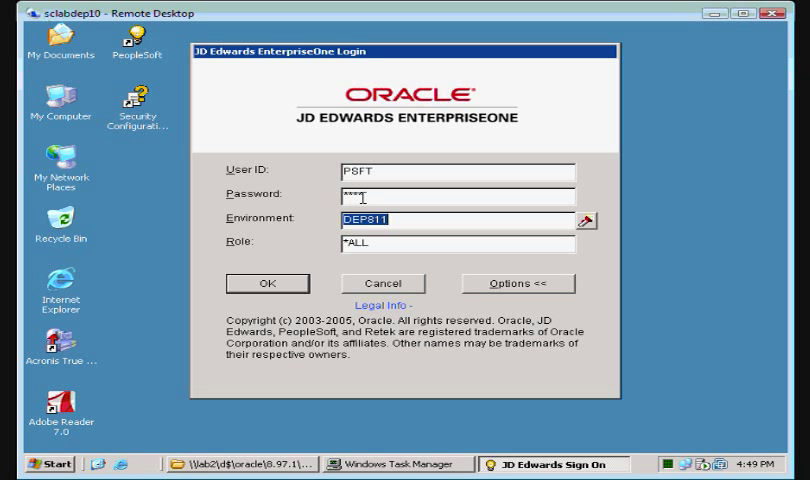
text(JDEPLAN)
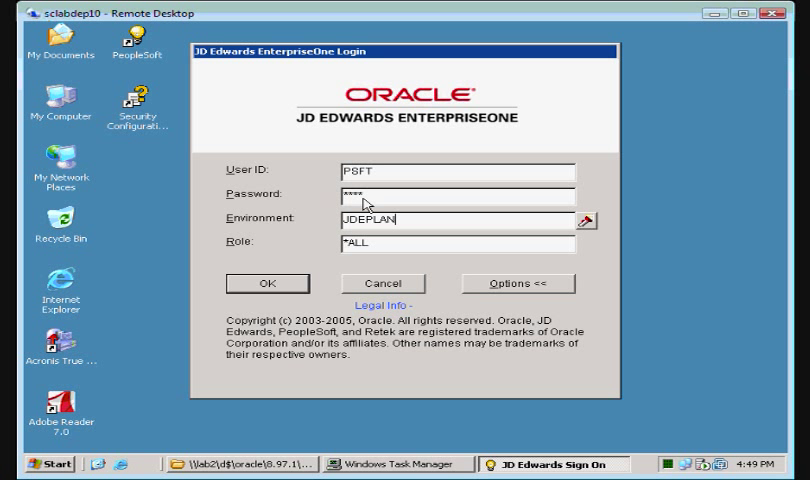
click(268, 284)
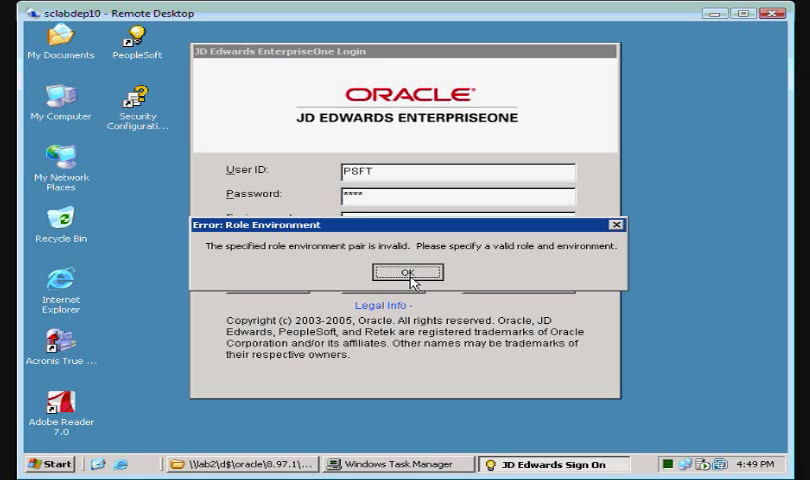
click(404, 272)
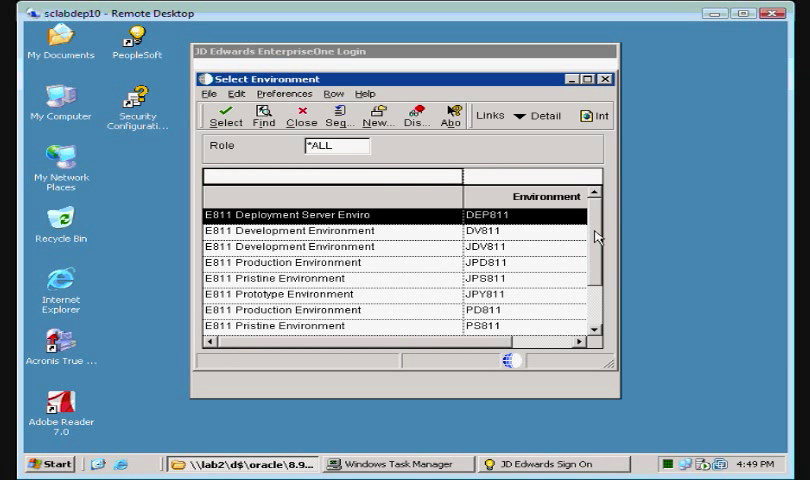
Select the Planner environment PSFTPLAN from the environment search list
scroll(down, 3)
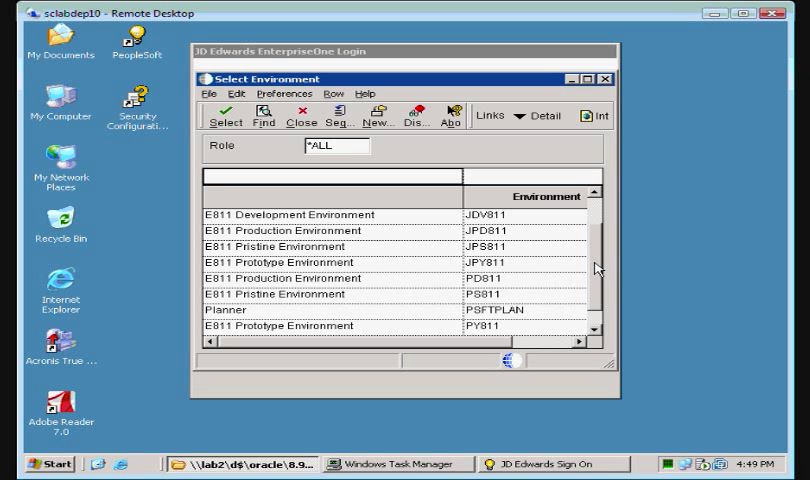
click(290, 310)
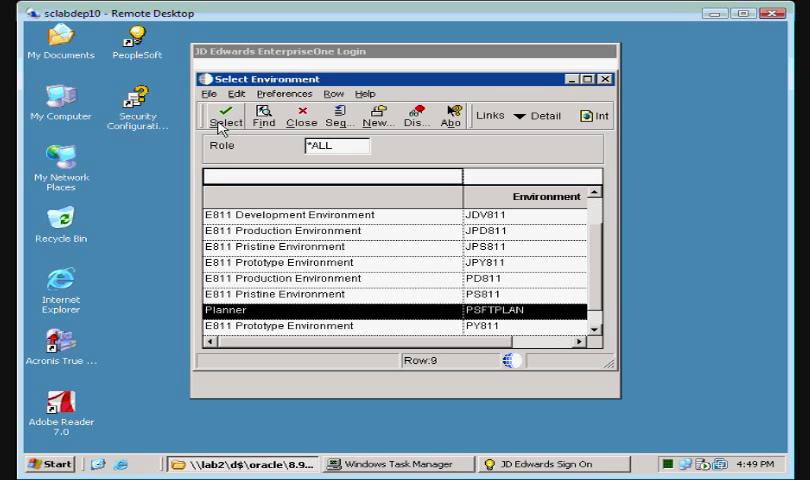
click(230, 112)
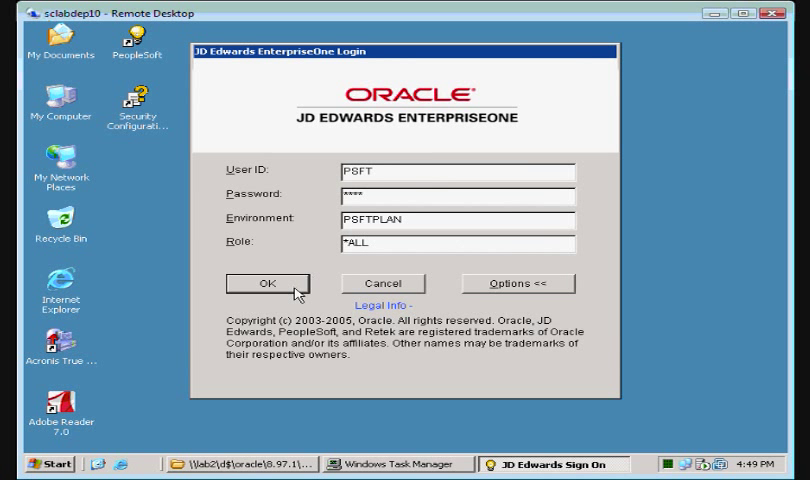
Sign in to the Planner environment and go to fast path menu GH9
click(280, 282)
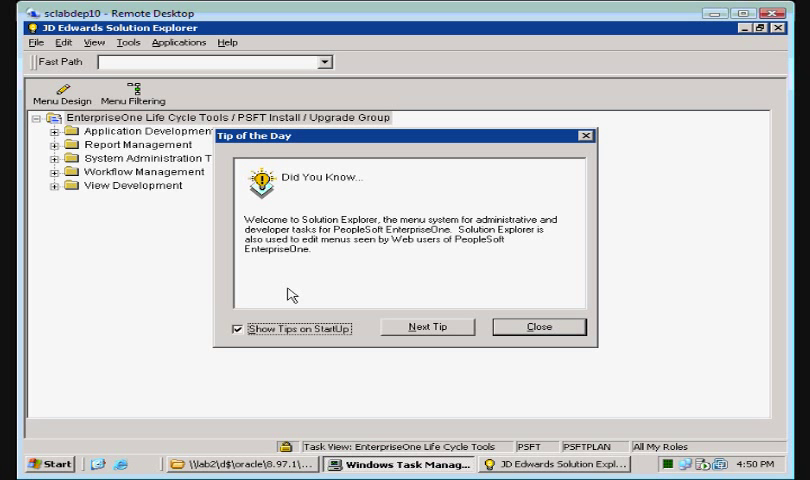
click(542, 328)
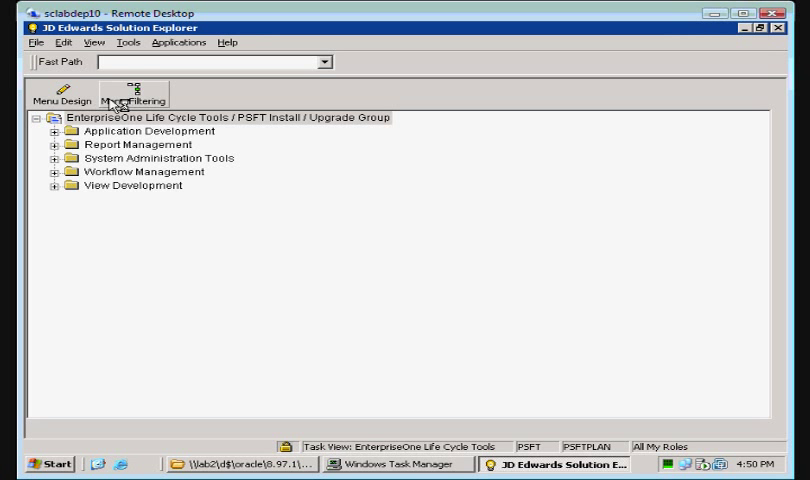
mouse_move(56, 148)
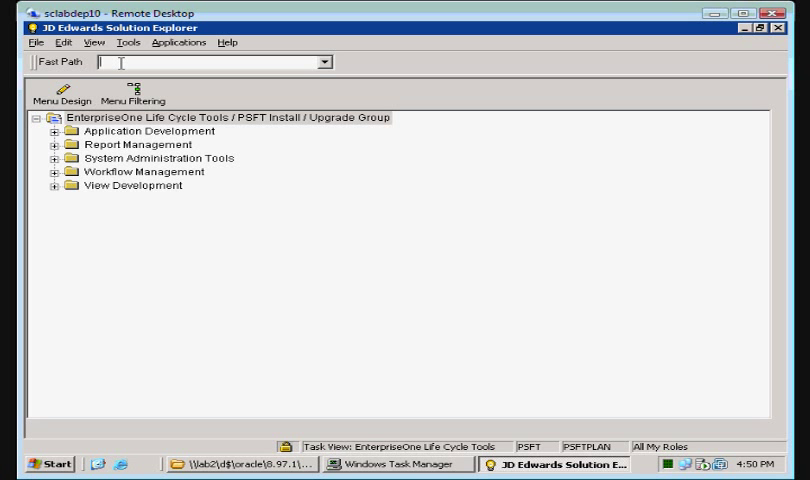
text(gh9)
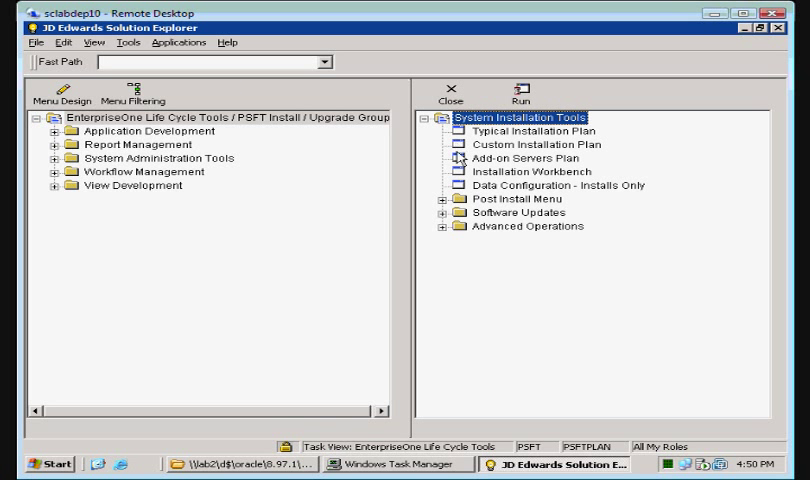
Launch Electronic Software Updates from the Software Updates menu tree
click(448, 212)
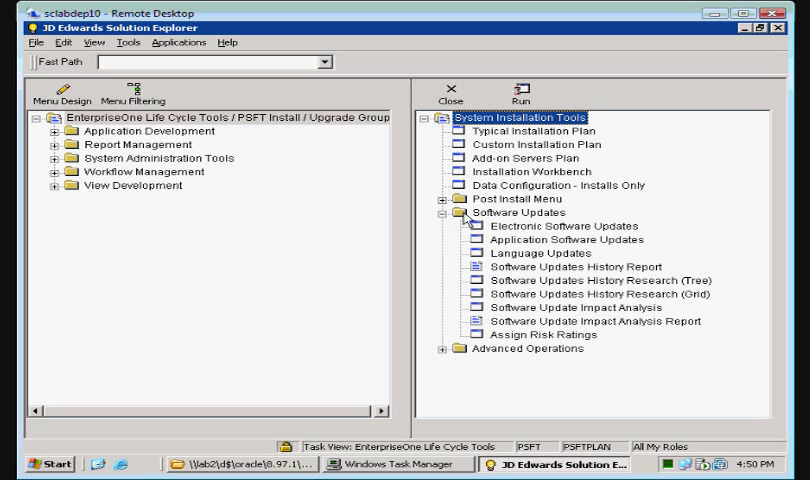
mouse_move(478, 232)
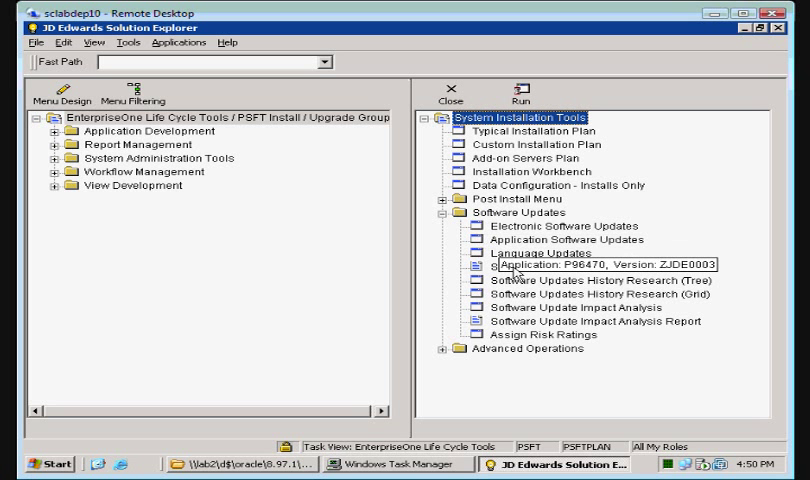
click(552, 226)
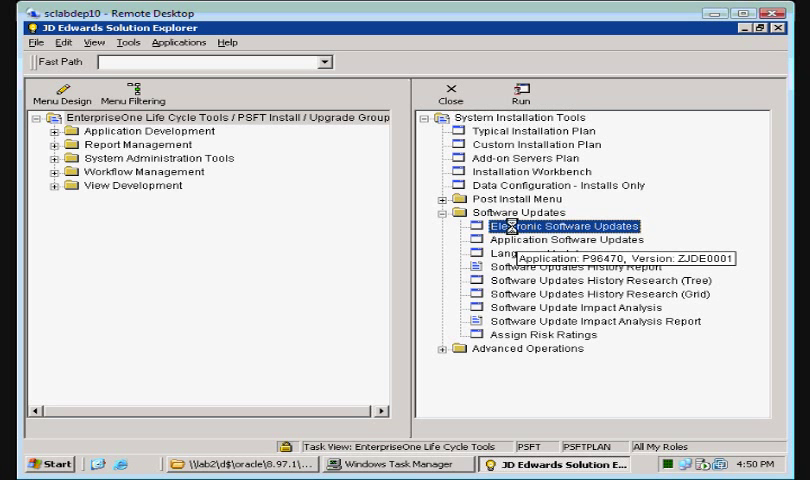
double_click(546, 228)
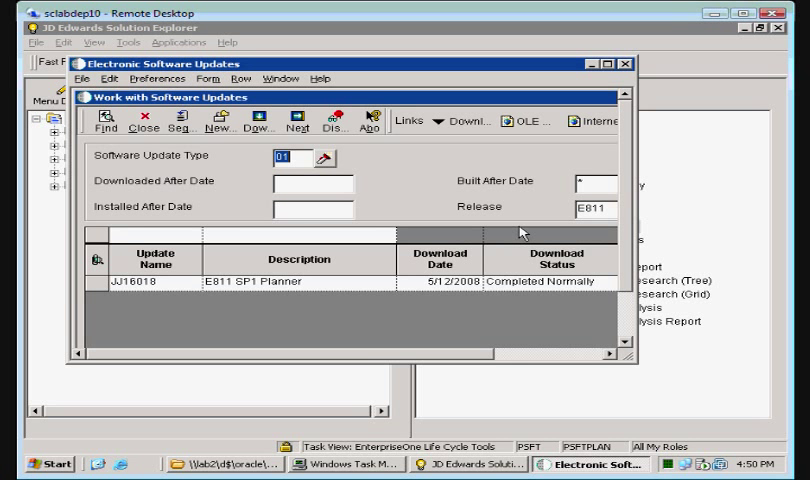
Maximize Work with Software Updates and dismiss the selection warning after trying Next
click(612, 64)
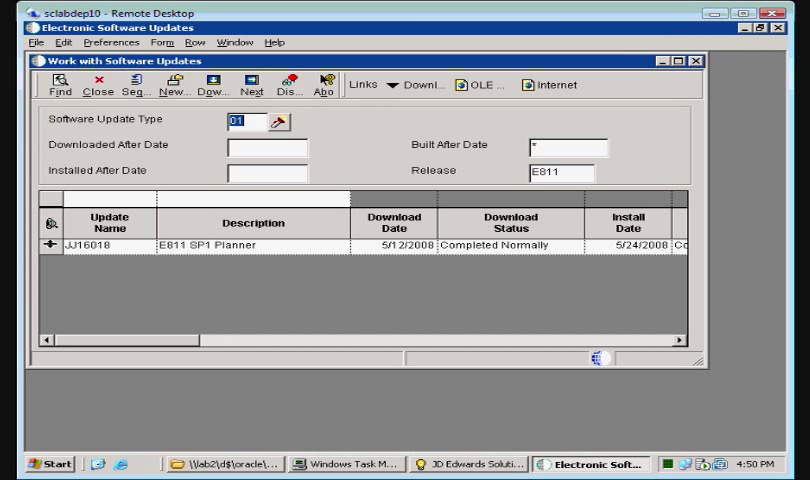
click(110, 244)
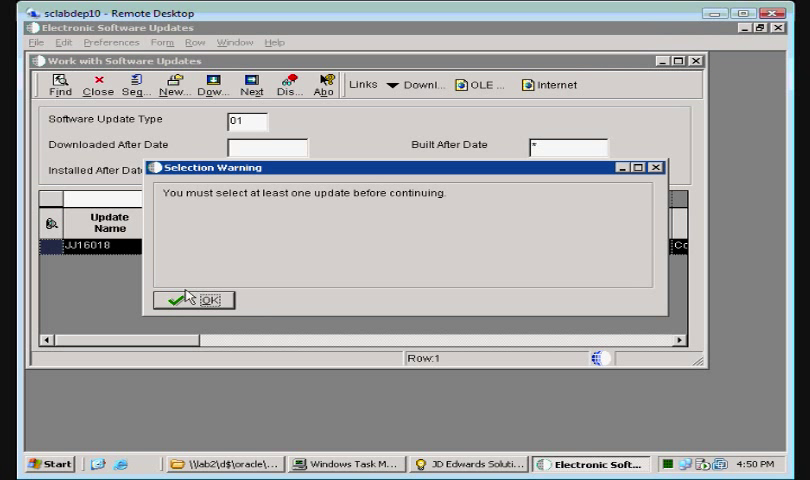
click(212, 304)
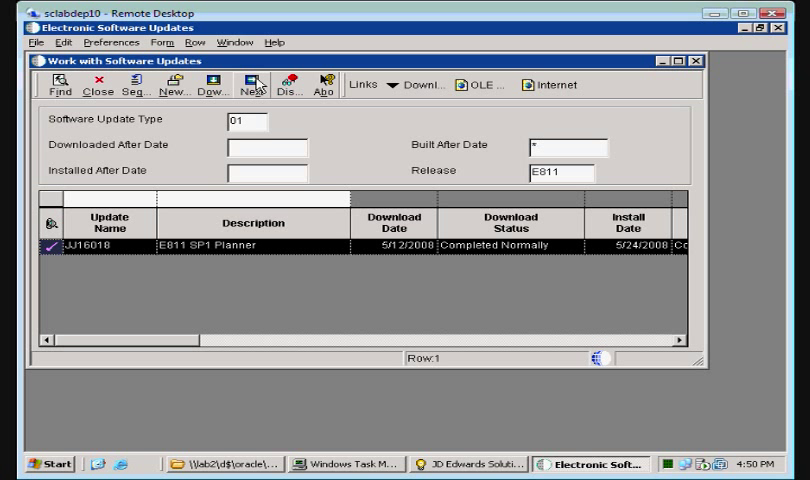
mouse_move(280, 76)
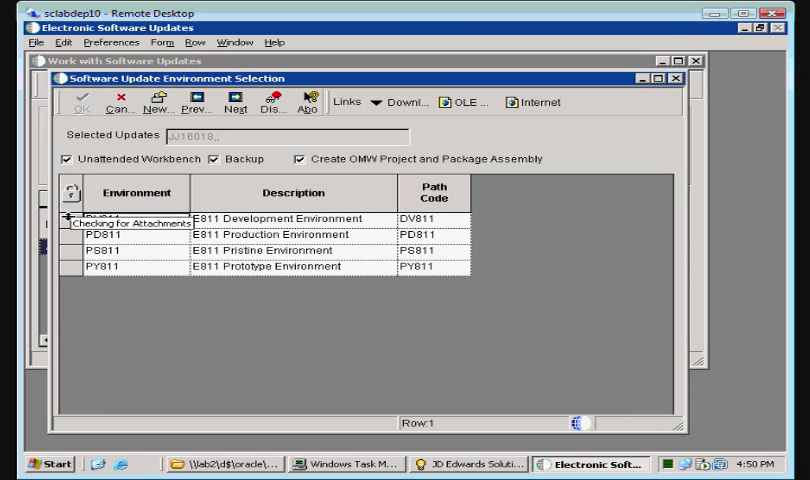
Mark the DV811, PD811, PS811 and PY811 environments to receive the JJ16018 update
click(130, 218)
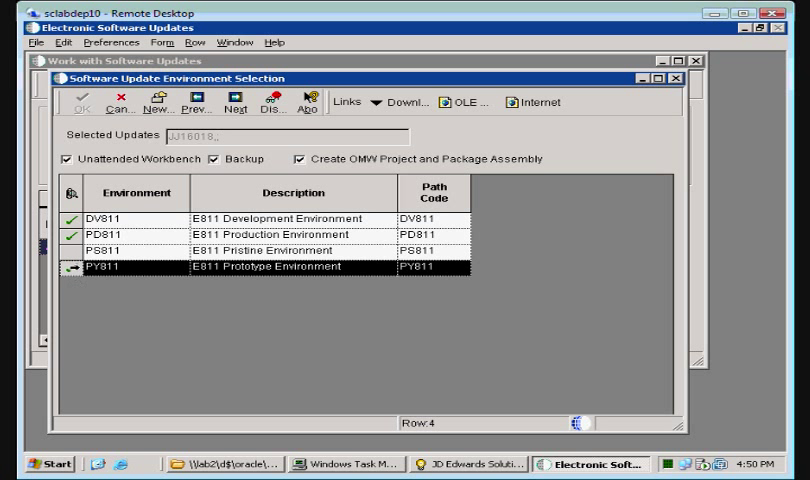
click(204, 160)
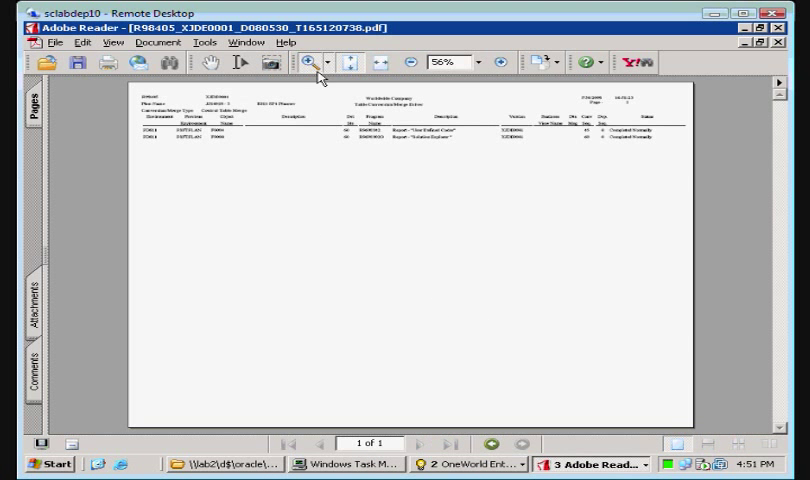
Close the first R98405 spec merge report and bring up the next one from the taskbar
click(304, 64)
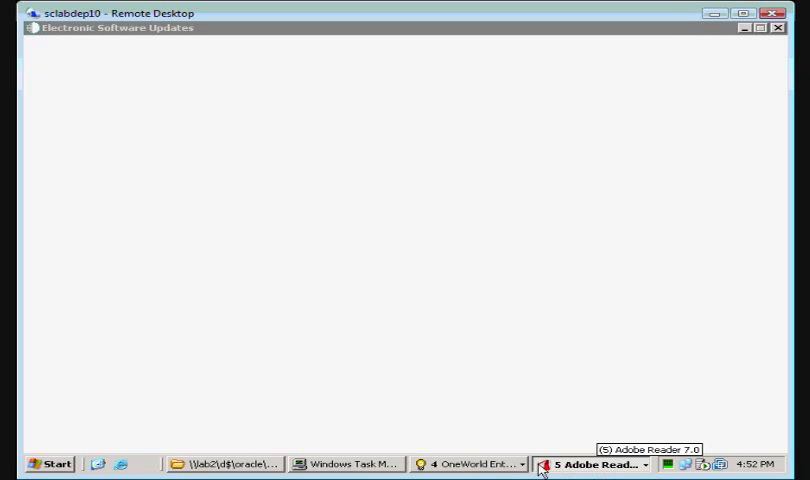
click(476, 464)
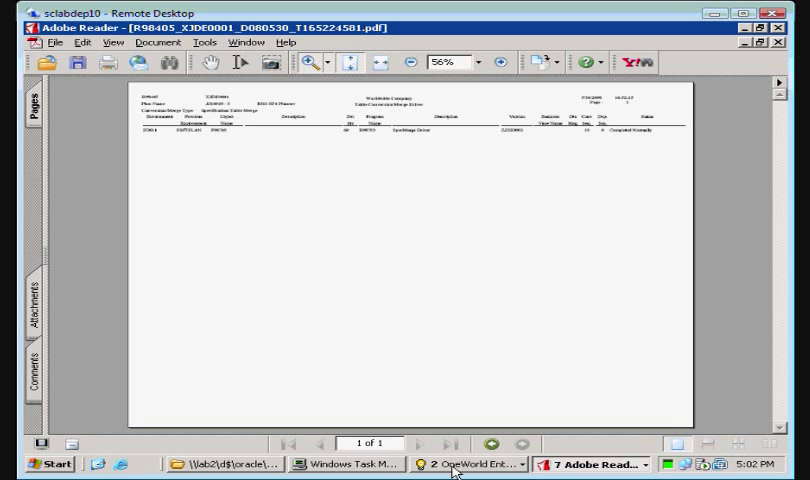
mouse_move(656, 286)
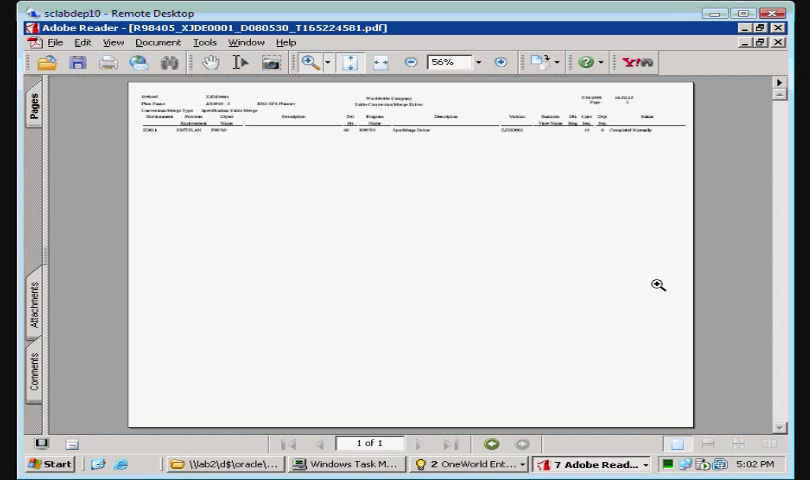
mouse_move(628, 154)
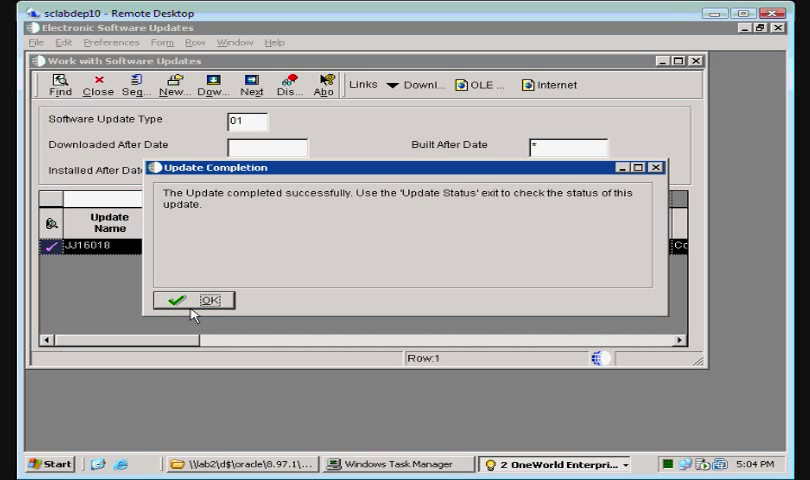
Acknowledge the Update Completion message and close Work with Software Updates
click(204, 302)
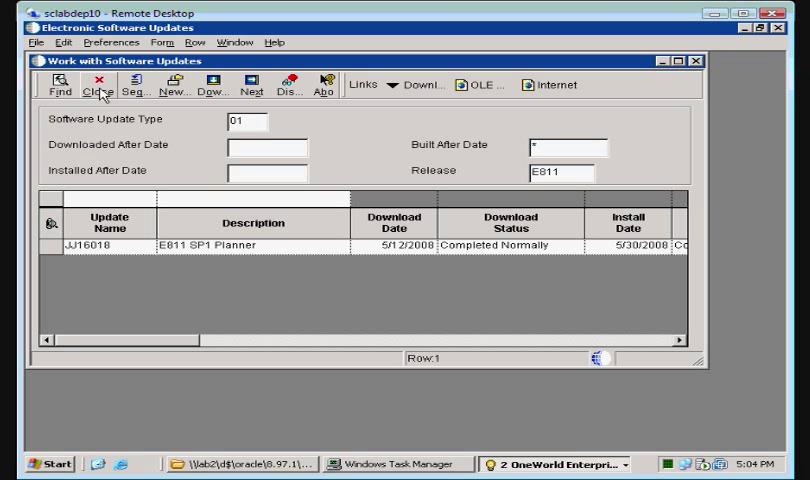
click(104, 80)
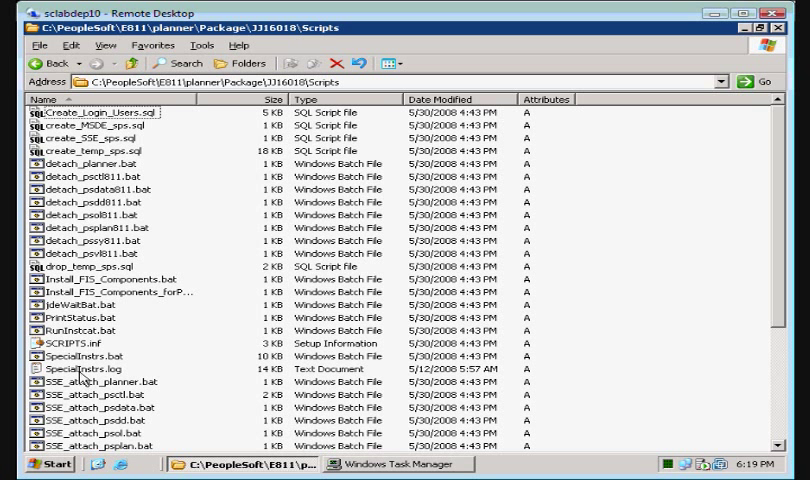
Run SpecialInstrs.bat from the JJ16018 Scripts folder
click(70, 356)
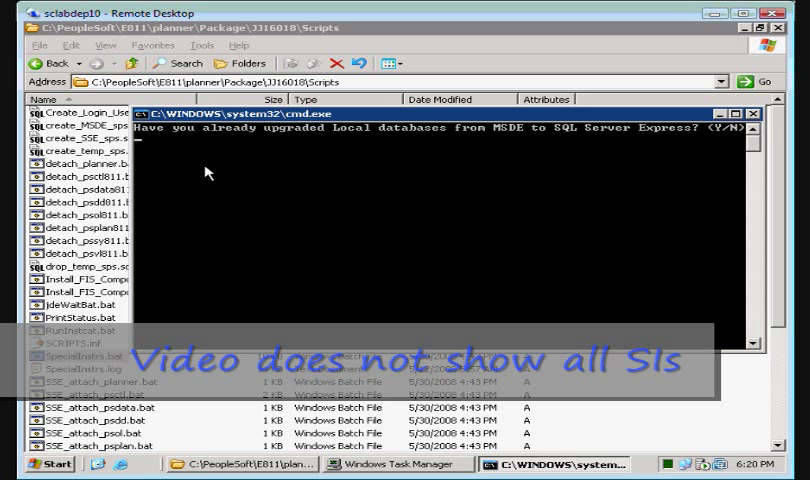
mouse_move(708, 468)
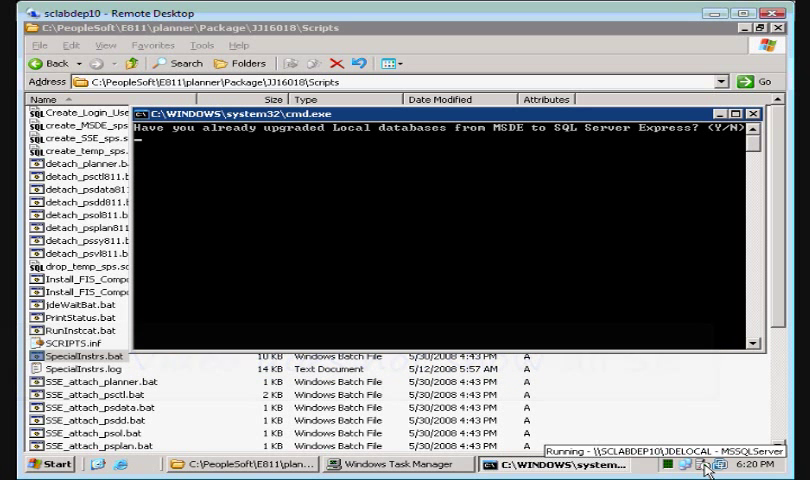
mouse_move(582, 228)
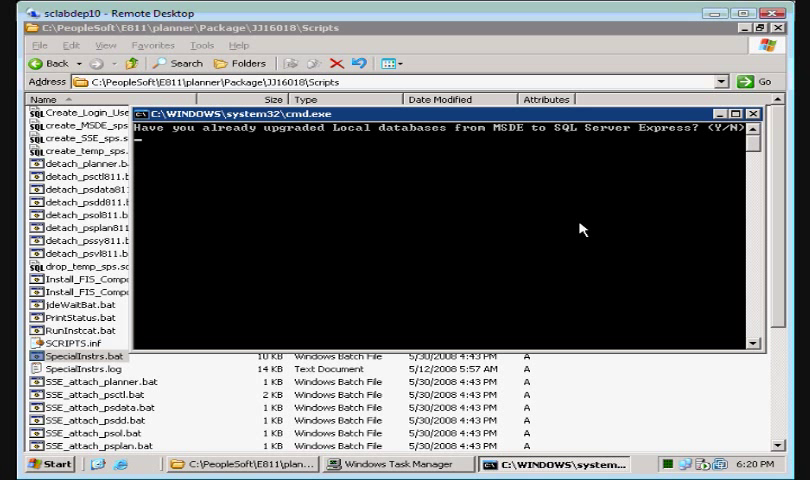
Answer Y to the SQL Server Express upgrade prompt so the batch file continues
text(Y)
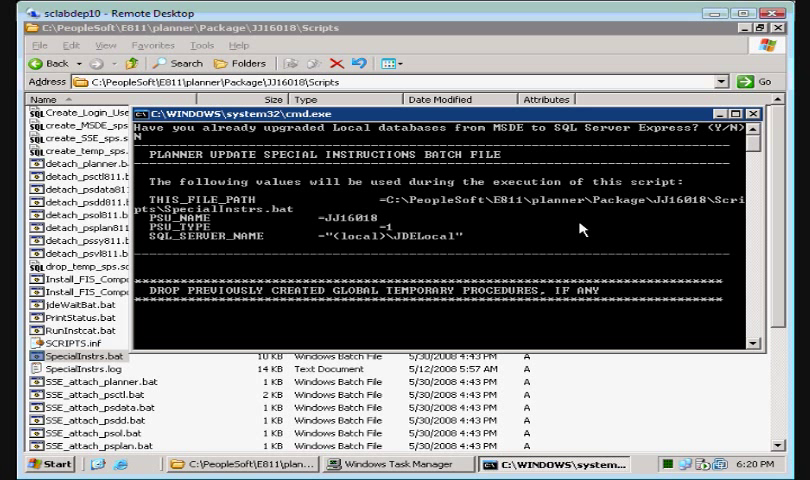